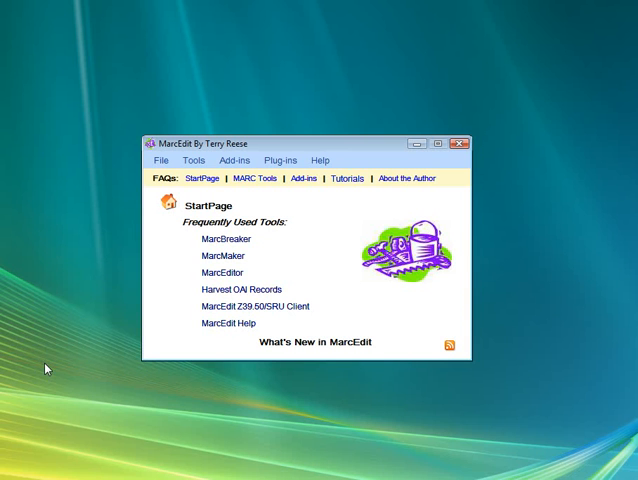
{"action": "mouse_move", "coordinate": [228, 322]}
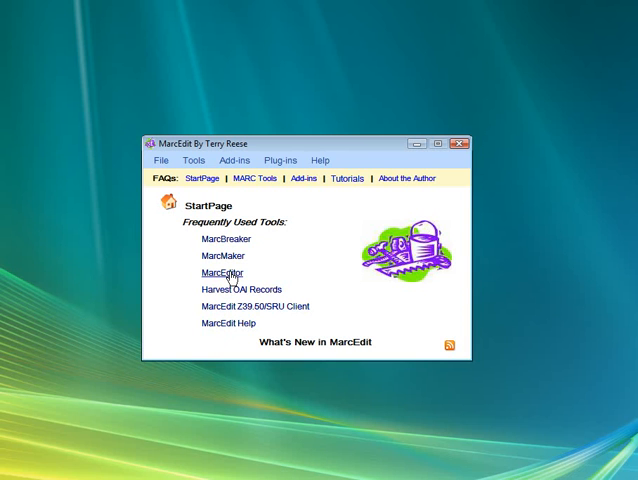
- Launch MarcEditor from the Frequently Used Tools list to get a blank editing window
{"action": "left_click", "coordinate": [220, 272]}
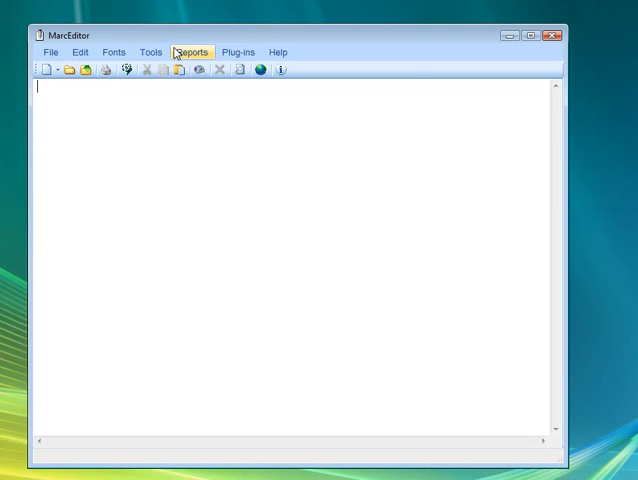
- Run the biblios.net Helper plug-in search for 'building digital libraries'
{"action": "left_click", "coordinate": [238, 52]}
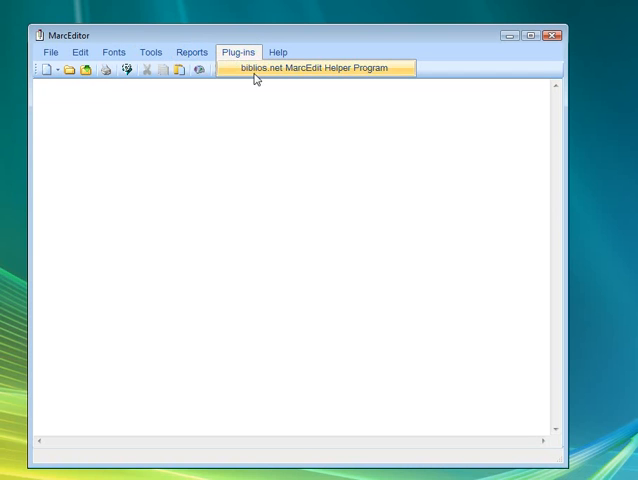
{"action": "left_click", "coordinate": [318, 68]}
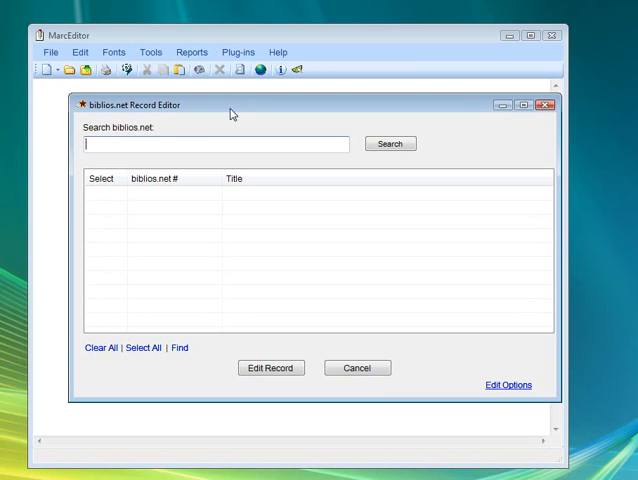
{"action": "mouse_move", "coordinate": [184, 140]}
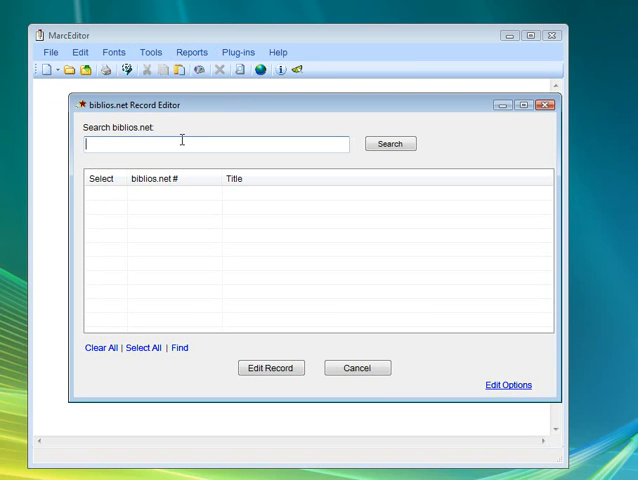
{"action": "type", "text": "building digital libr"}
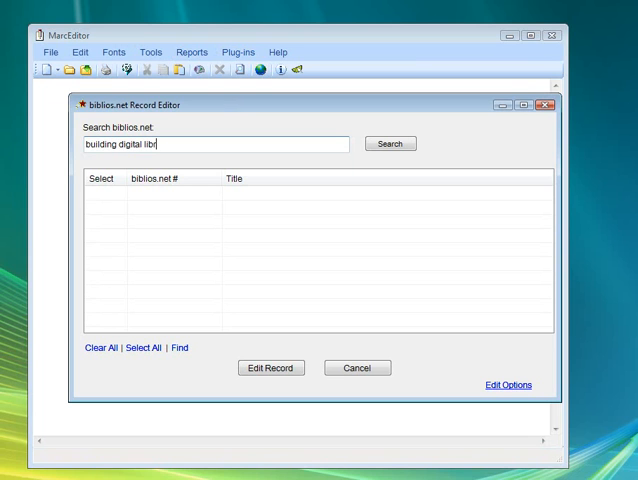
{"action": "type", "text": "aries"}
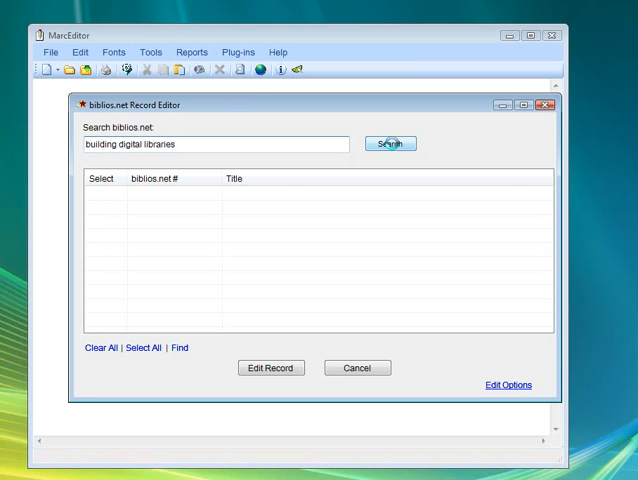
{"action": "left_click", "coordinate": [390, 144]}
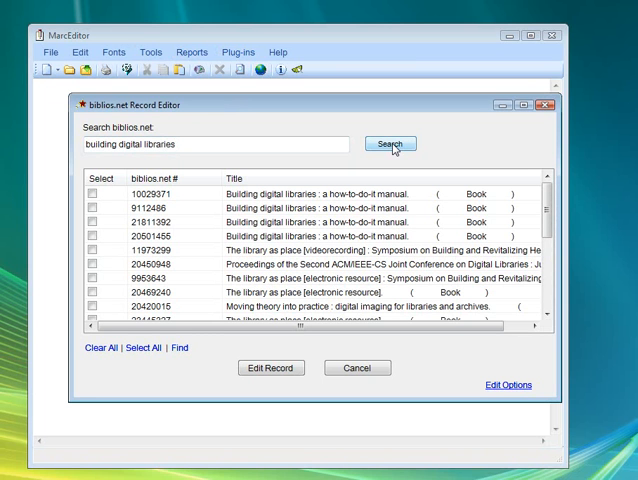
- Tick record 10029971 and download it into the editor with Edit Record
{"action": "left_click", "coordinate": [88, 190]}
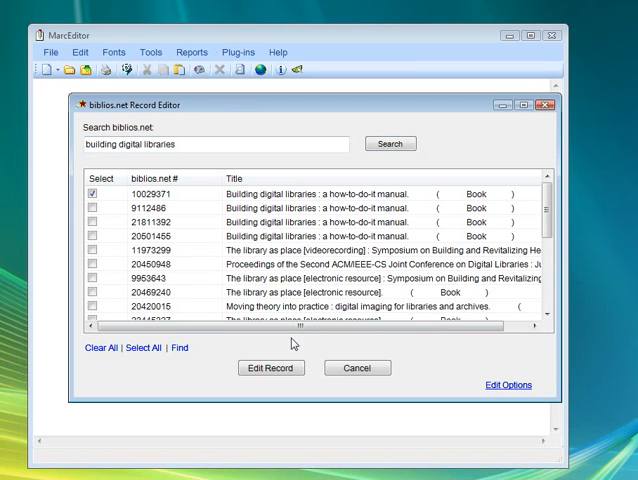
{"action": "left_click", "coordinate": [268, 368]}
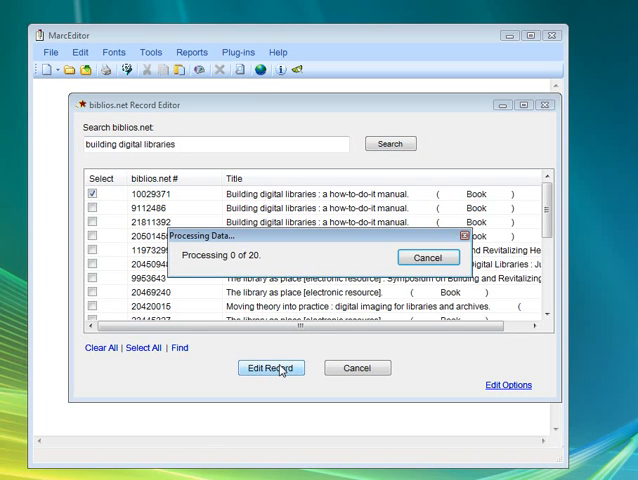
{"action": "left_click", "coordinate": [268, 368]}
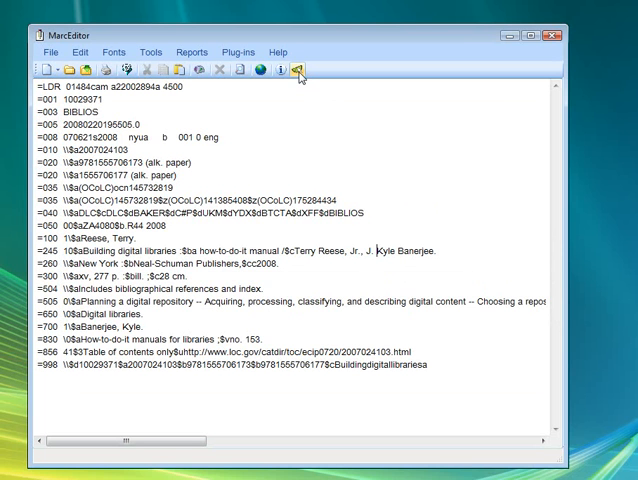
- Save the record back to biblios.net and accept the 'Records have been saved' message
{"action": "left_click", "coordinate": [296, 68]}
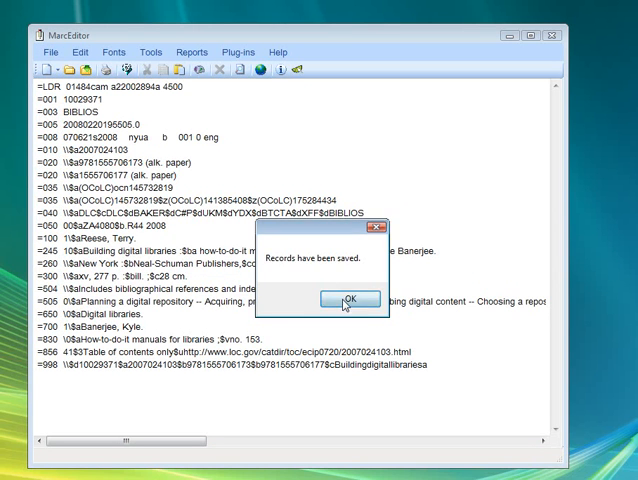
{"action": "left_click", "coordinate": [344, 300]}
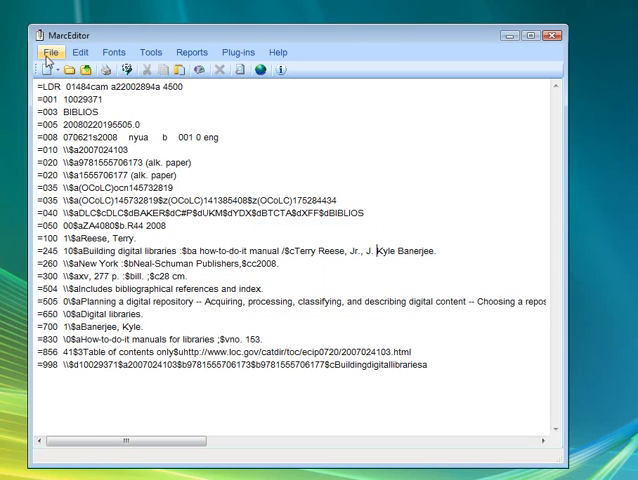
- Reopen the biblios.net plug-in and search again for 'building digital libraries'
{"action": "left_click", "coordinate": [50, 52]}
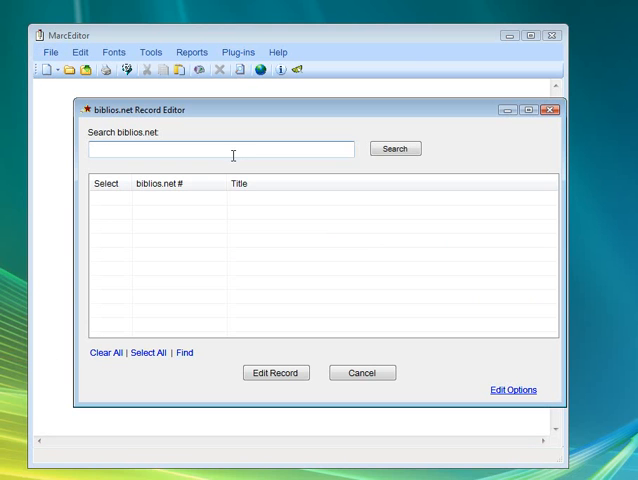
{"action": "type", "text": "biu"}
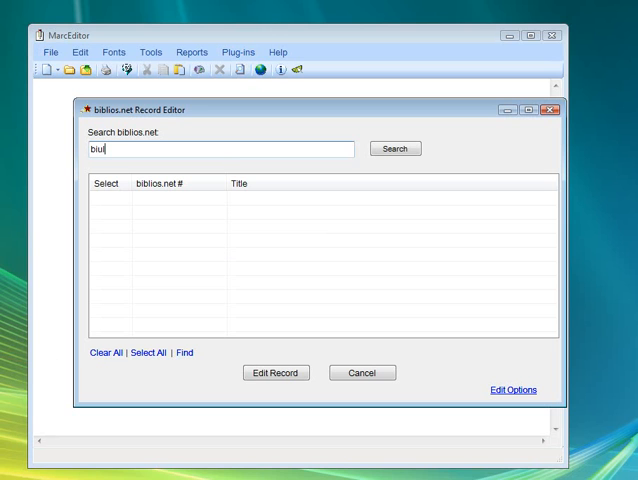
{"action": "type", "text": "building digi"}
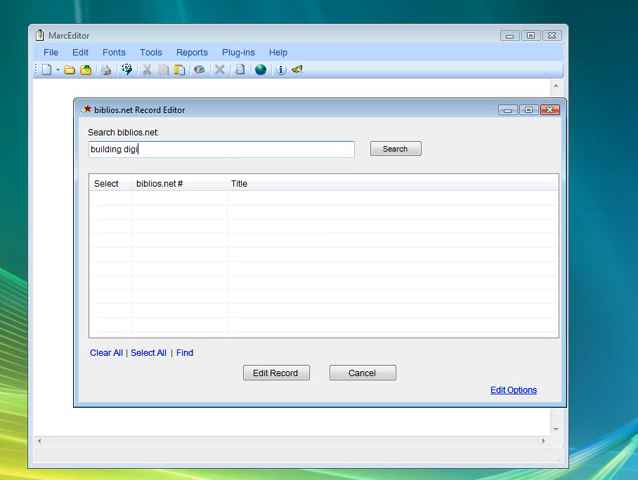
{"action": "type", "text": "tal libraries"}
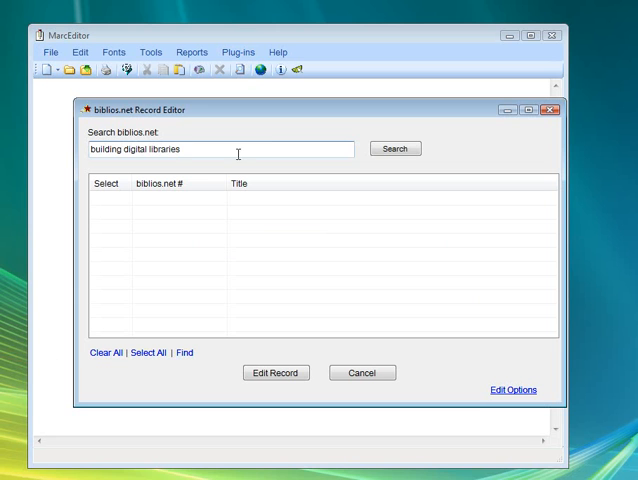
{"action": "left_click", "coordinate": [394, 148]}
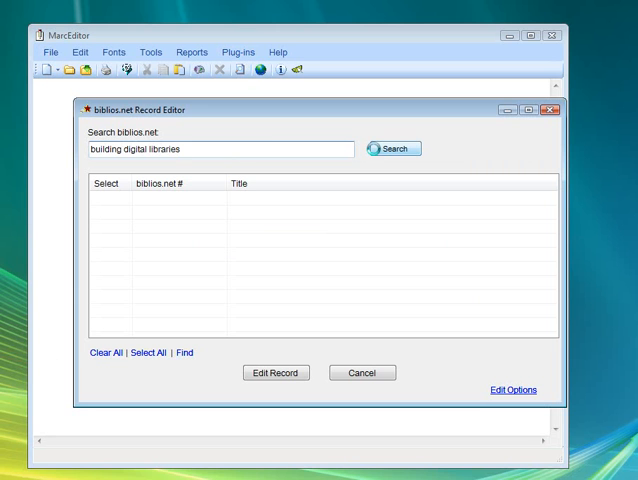
{"action": "left_click", "coordinate": [392, 148]}
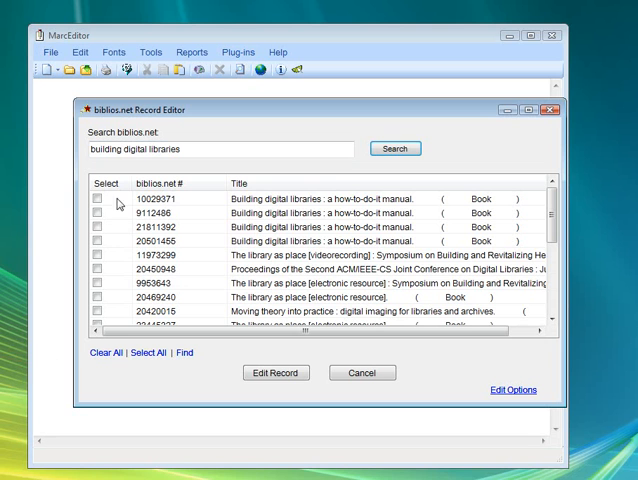
- Tick record 10029971 and start fetching it with Edit Record
{"action": "left_click", "coordinate": [96, 198]}
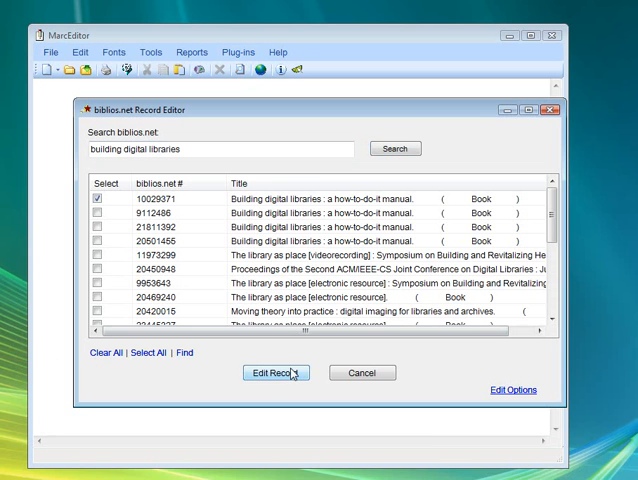
{"action": "left_click", "coordinate": [276, 372]}
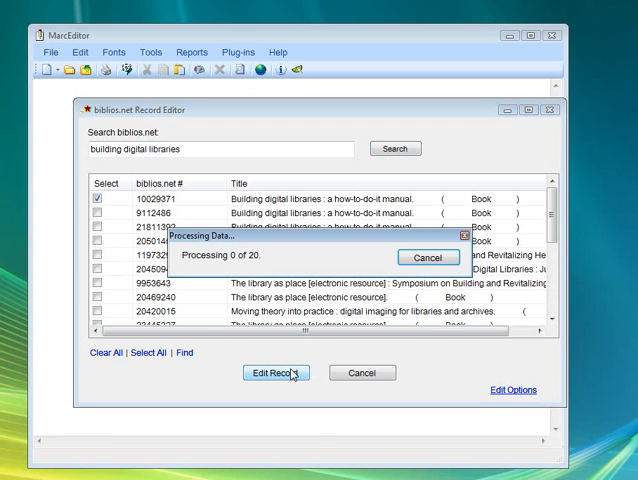
- Let the re-fetched record load, then close MarcEditor via the 'file has changed' prompt
{"action": "left_click", "coordinate": [276, 372]}
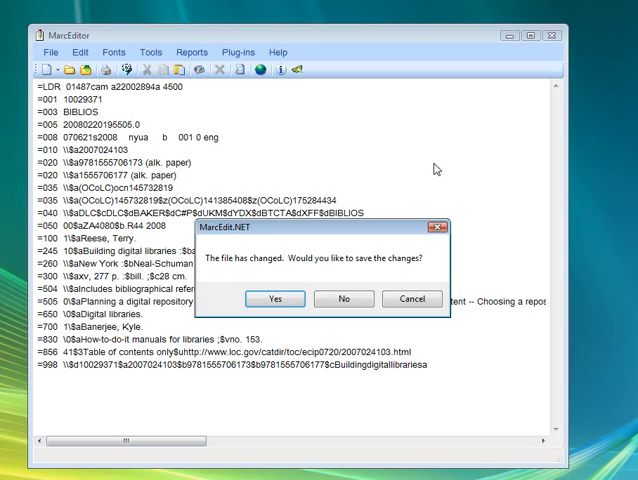
{"action": "left_click", "coordinate": [344, 300]}
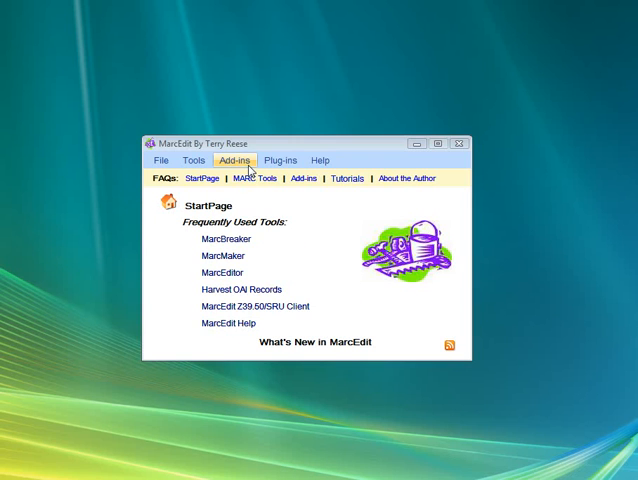
{"action": "left_click", "coordinate": [236, 160]}
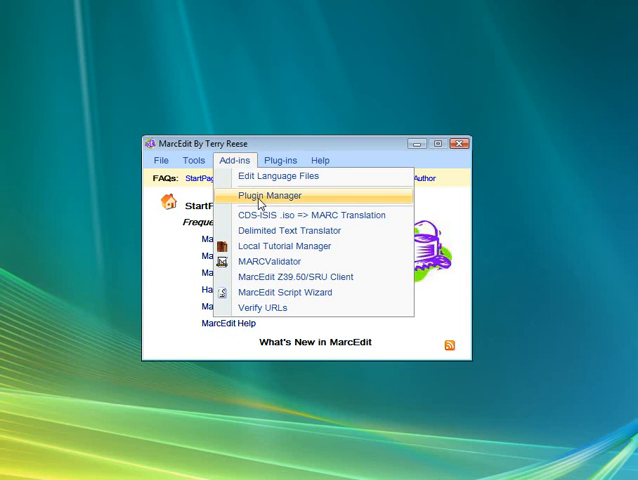
{"action": "left_click", "coordinate": [280, 196]}
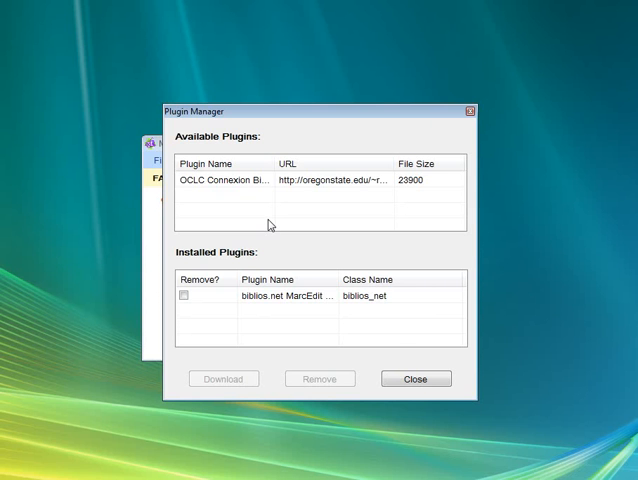
{"action": "mouse_move", "coordinate": [284, 300]}
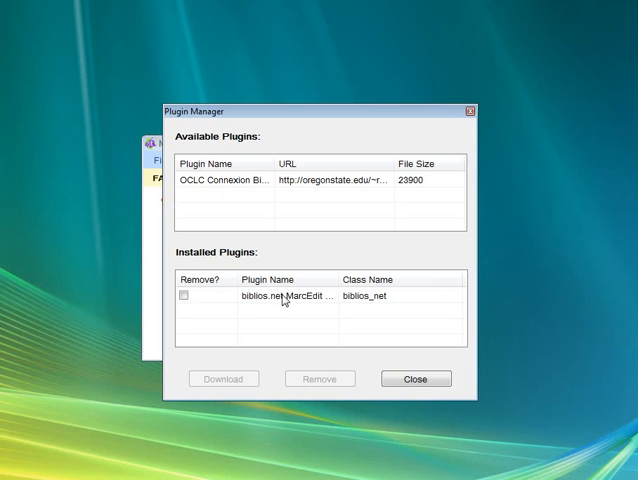
{"action": "mouse_move", "coordinate": [300, 312]}
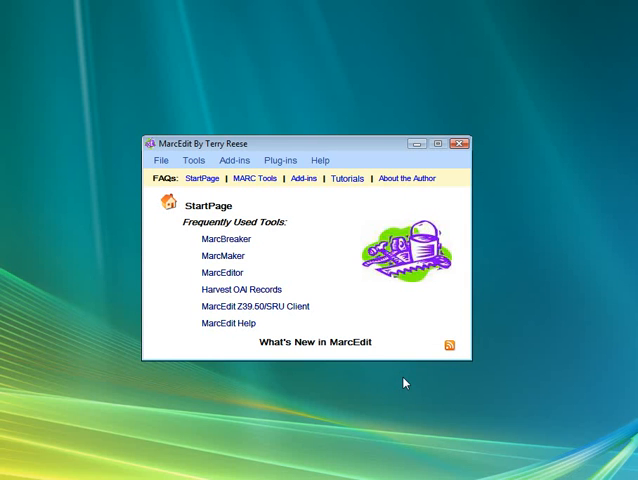
{"action": "mouse_move", "coordinate": [528, 468]}
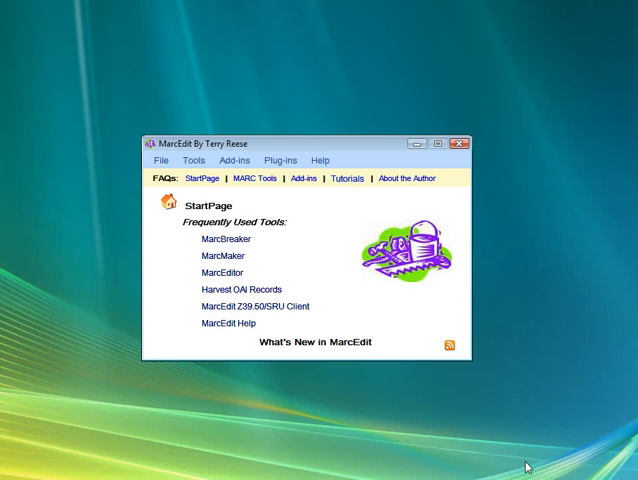